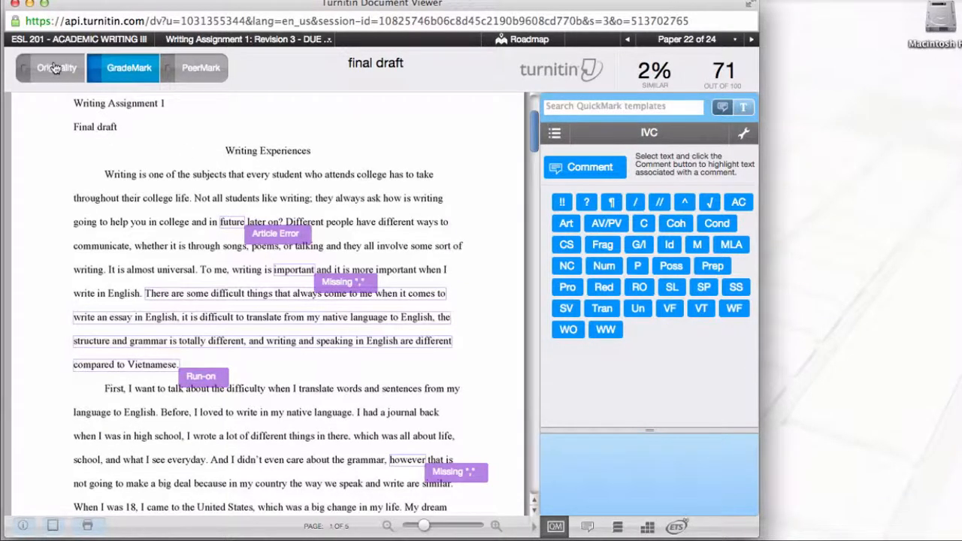
Show the final draft's Match Overview, listing two matched sources at 1% each.
{"action": "left_click", "coordinate": [57, 68]}
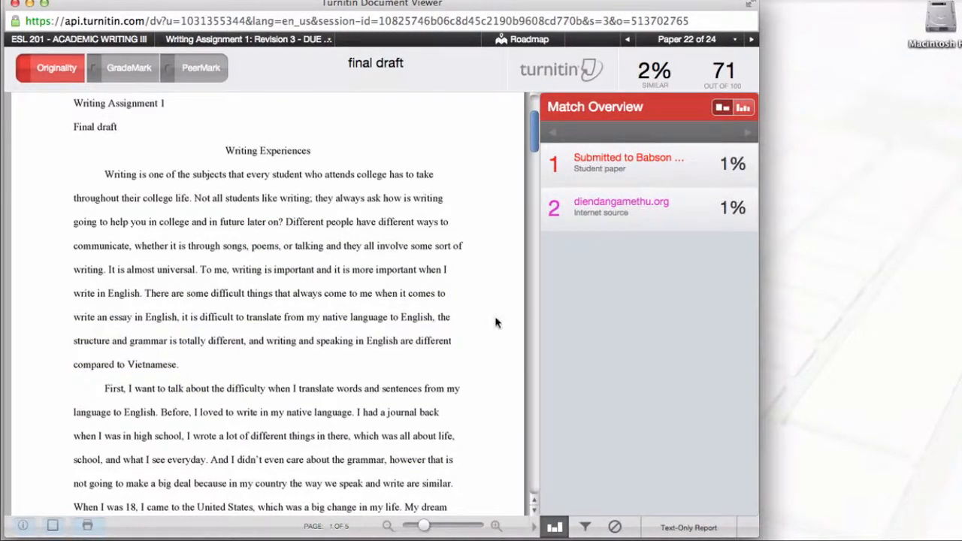
{"action": "mouse_move", "coordinate": [603, 327]}
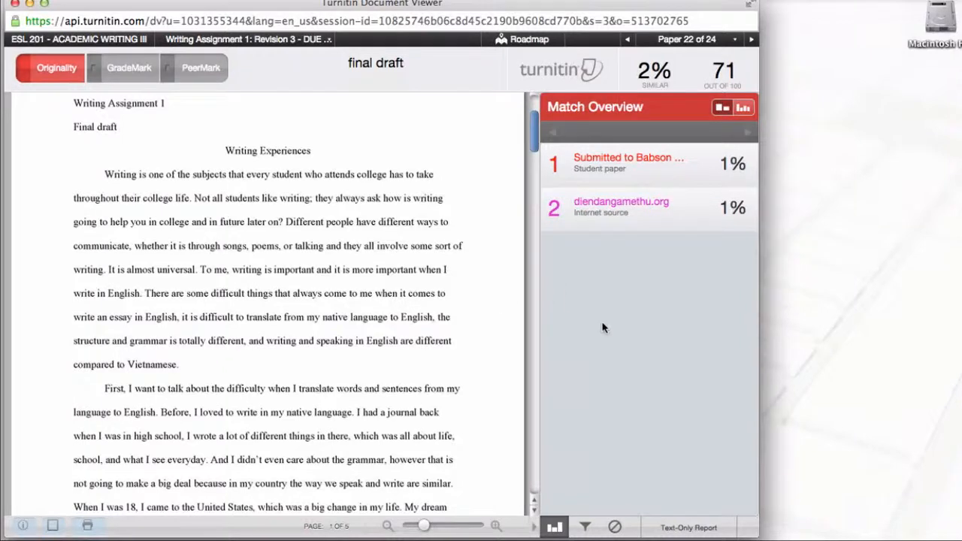
{"action": "mouse_move", "coordinate": [594, 471]}
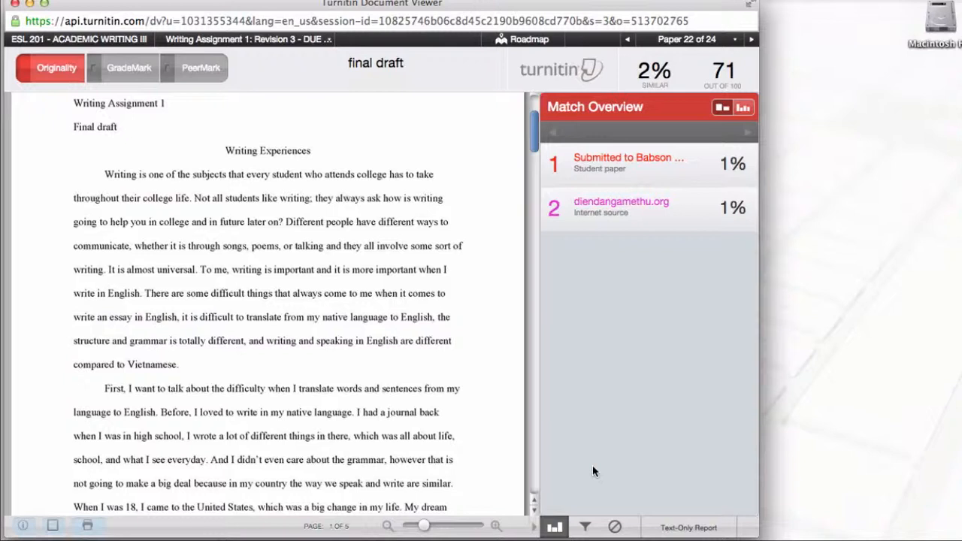
{"action": "mouse_move", "coordinate": [620, 440]}
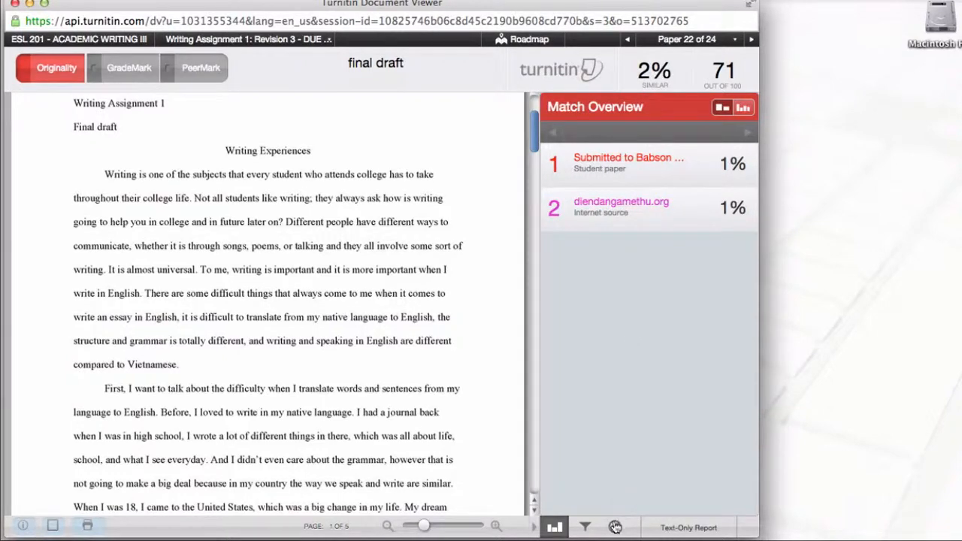
{"action": "mouse_move", "coordinate": [615, 526]}
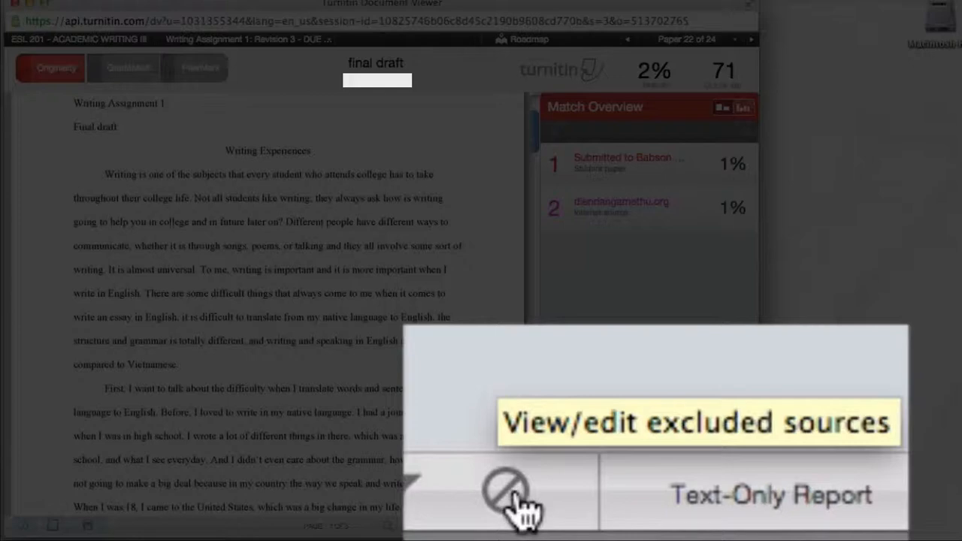
Open the three excluded So. Orange County submissions and tick the third to restore.
{"action": "left_click", "coordinate": [615, 526]}
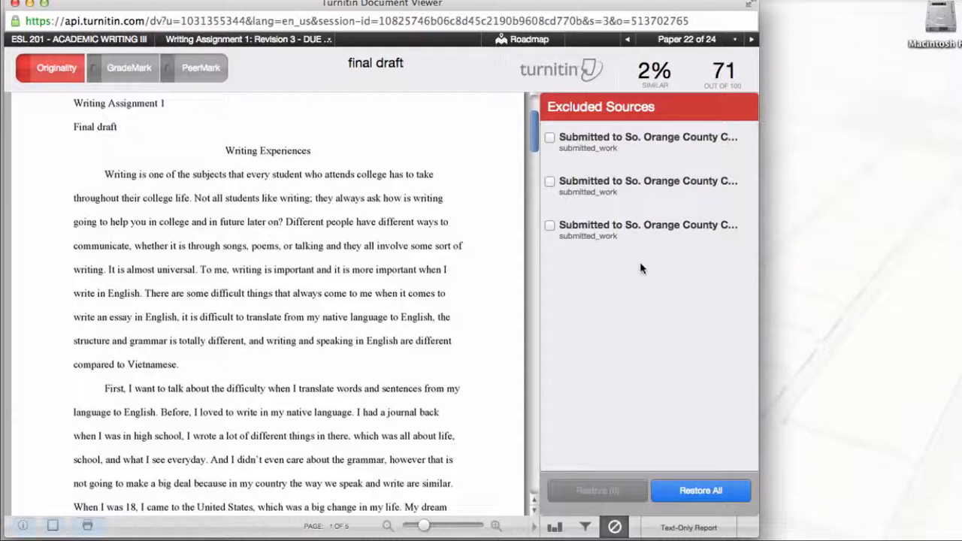
{"action": "mouse_move", "coordinate": [642, 210]}
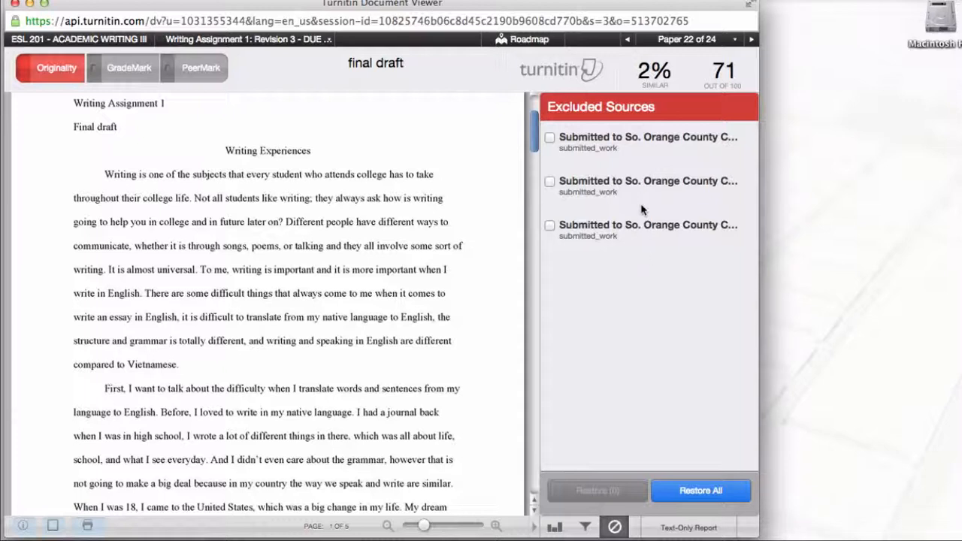
{"action": "mouse_move", "coordinate": [635, 221]}
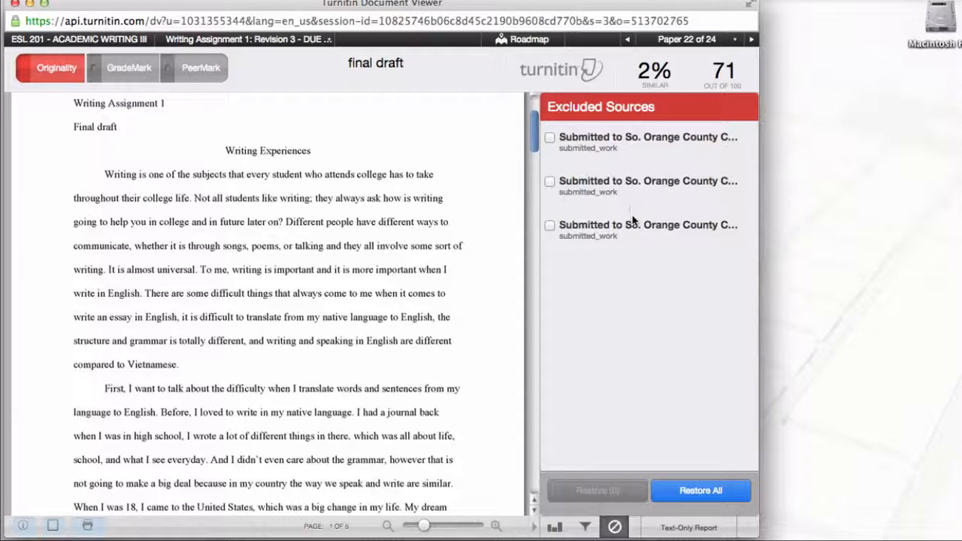
{"action": "mouse_move", "coordinate": [652, 231]}
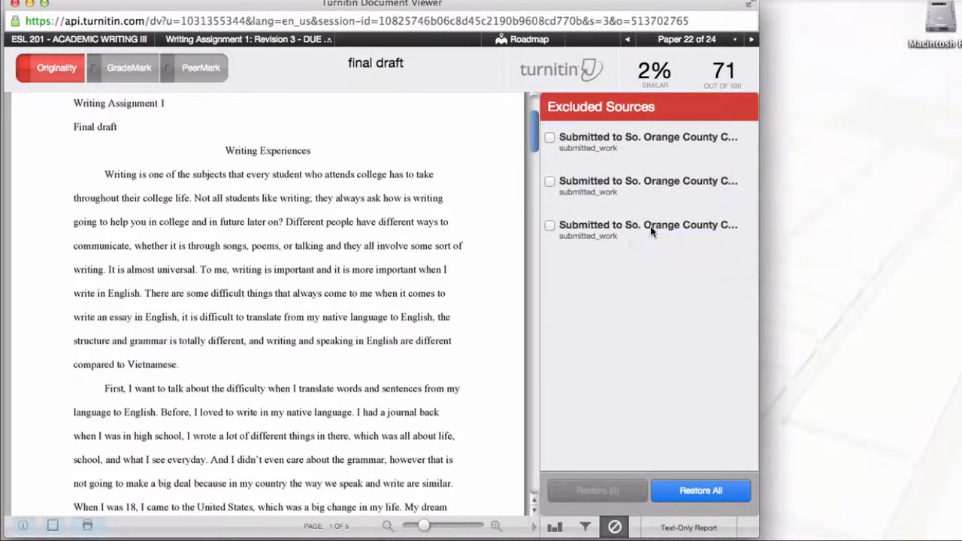
{"action": "mouse_move", "coordinate": [648, 225]}
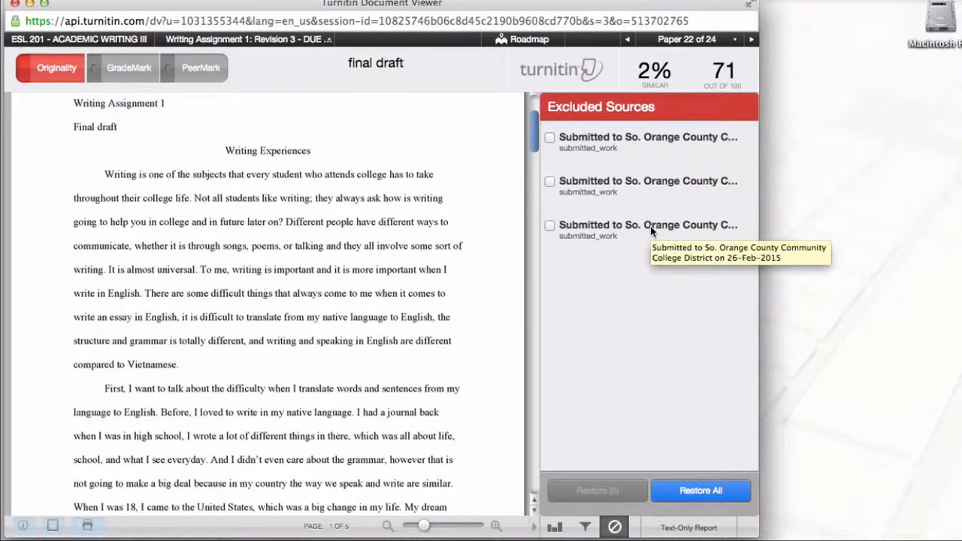
{"action": "mouse_move", "coordinate": [650, 181]}
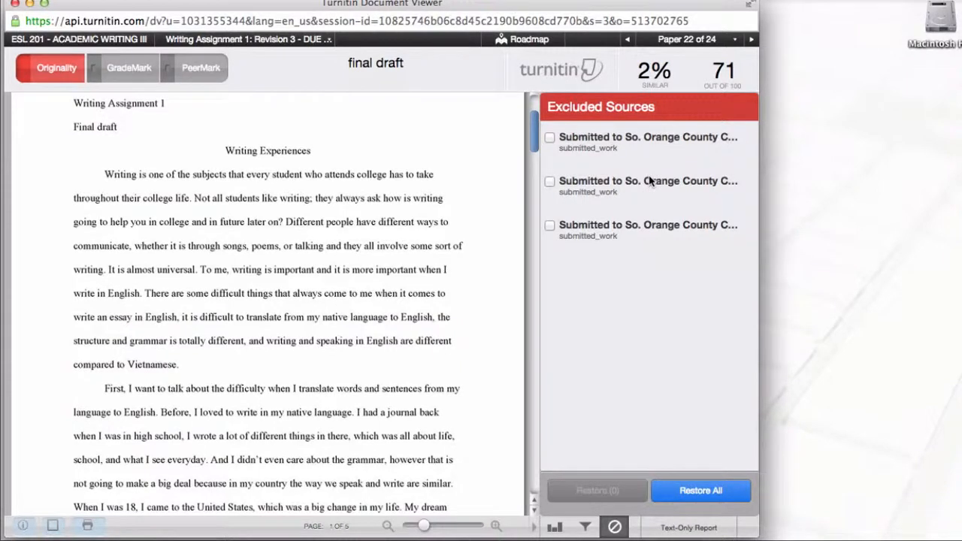
{"action": "mouse_move", "coordinate": [650, 145]}
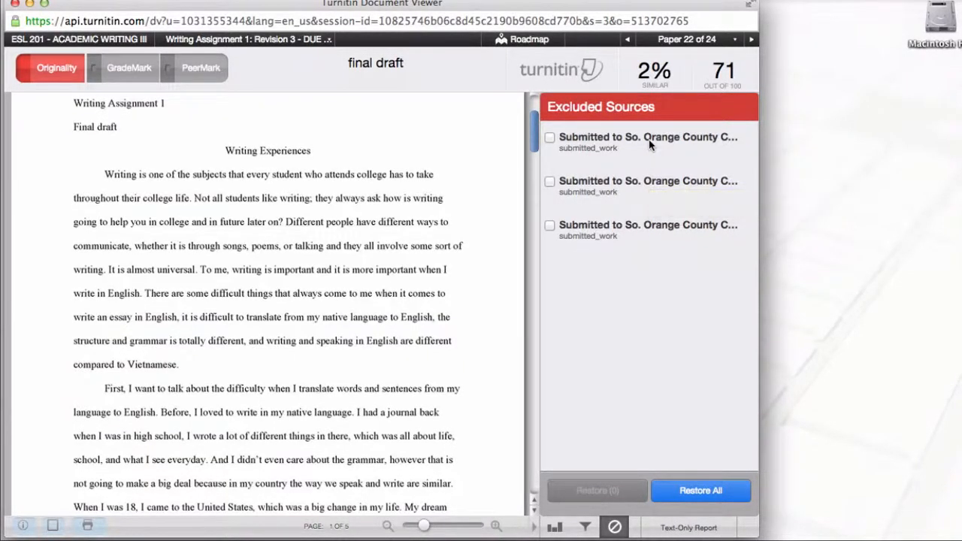
{"action": "mouse_move", "coordinate": [650, 143]}
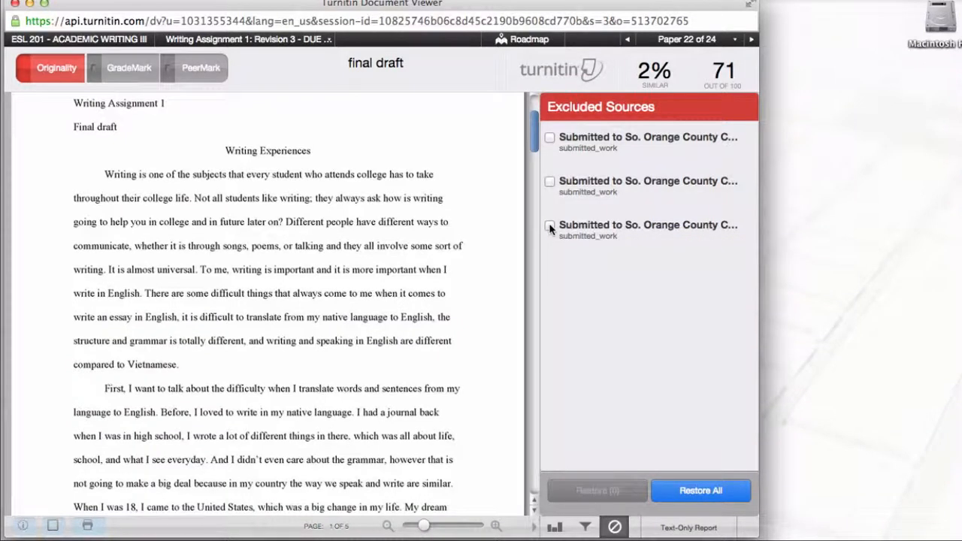
{"action": "left_click", "coordinate": [549, 225]}
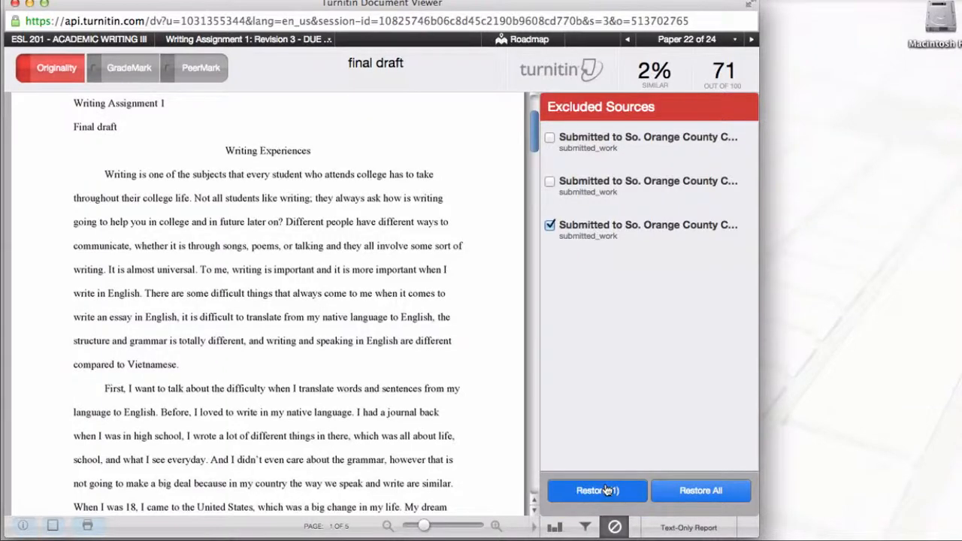
{"action": "left_click", "coordinate": [597, 490]}
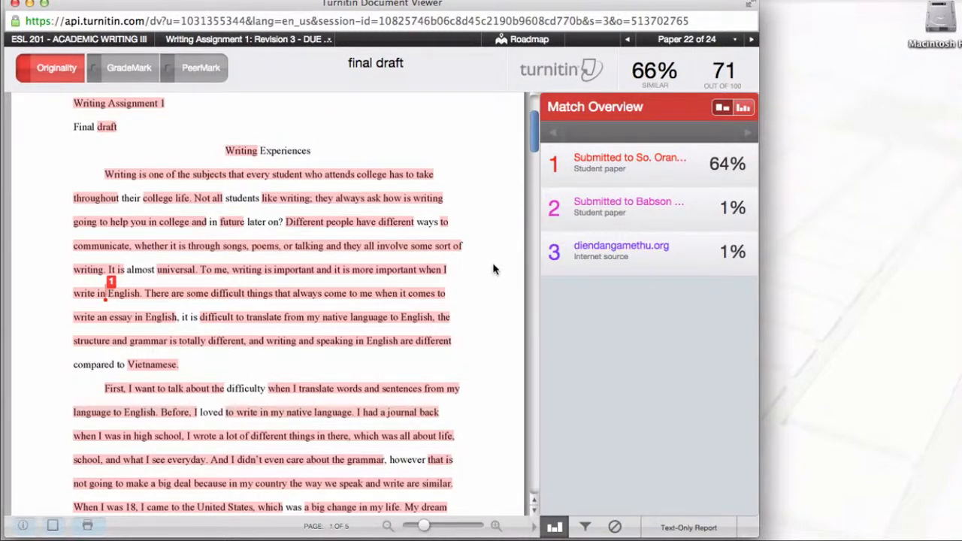
{"action": "mouse_move", "coordinate": [451, 295]}
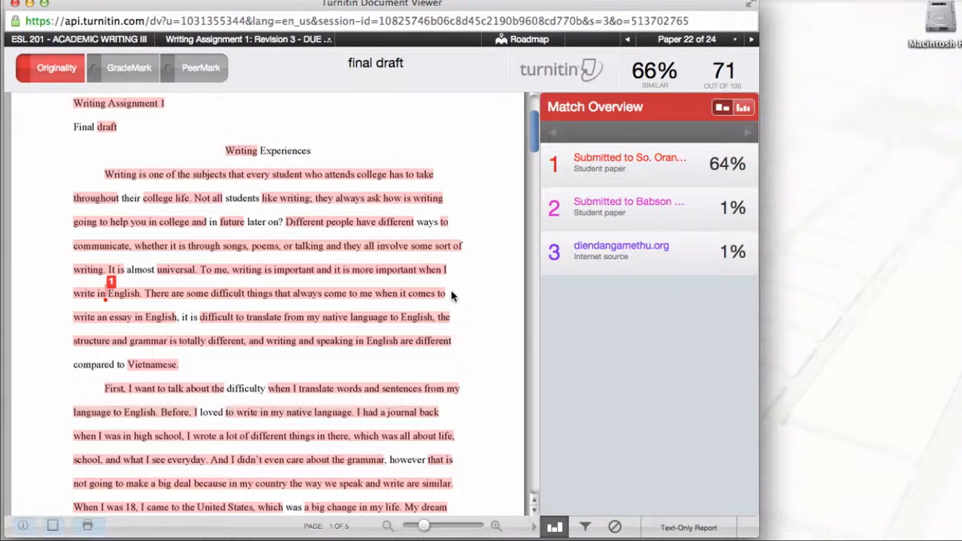
{"action": "mouse_move", "coordinate": [339, 312]}
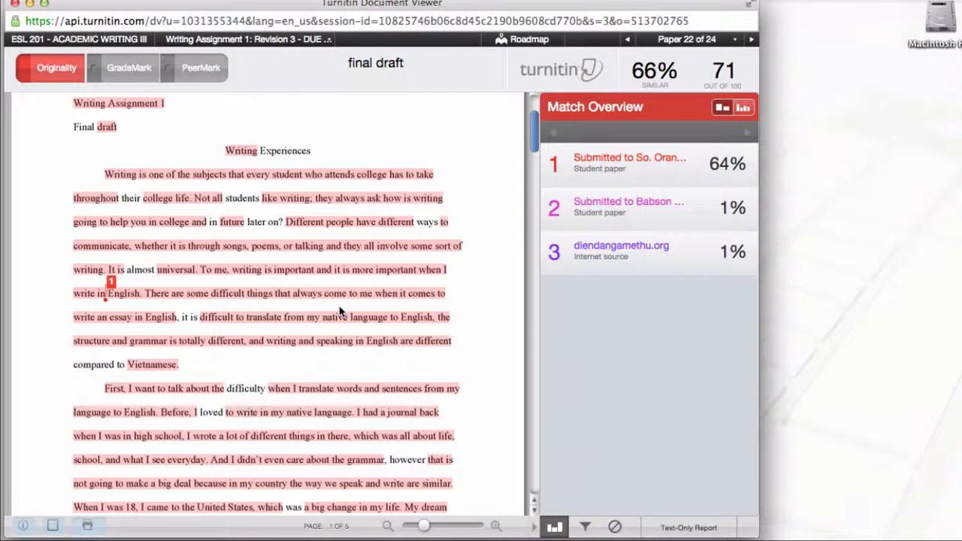
{"action": "mouse_move", "coordinate": [364, 323]}
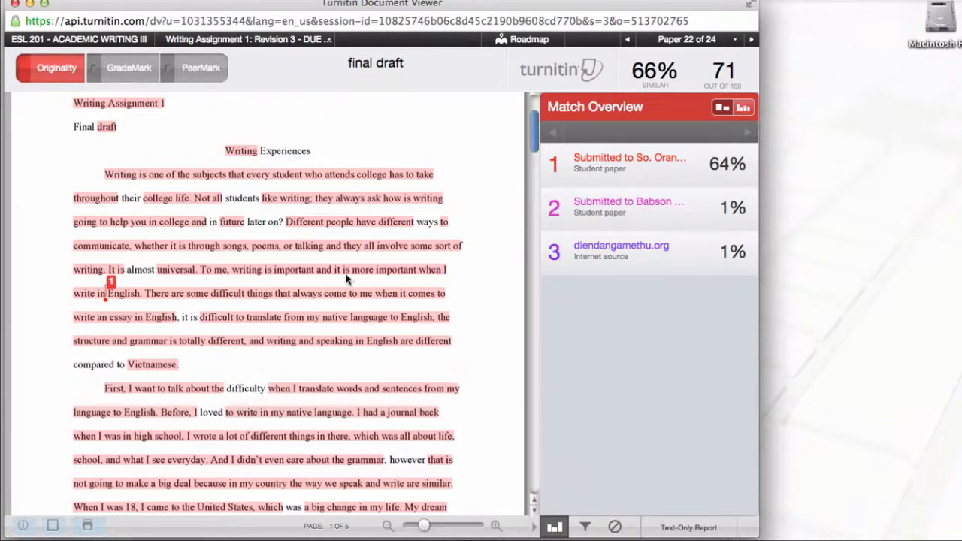
{"action": "mouse_move", "coordinate": [196, 186]}
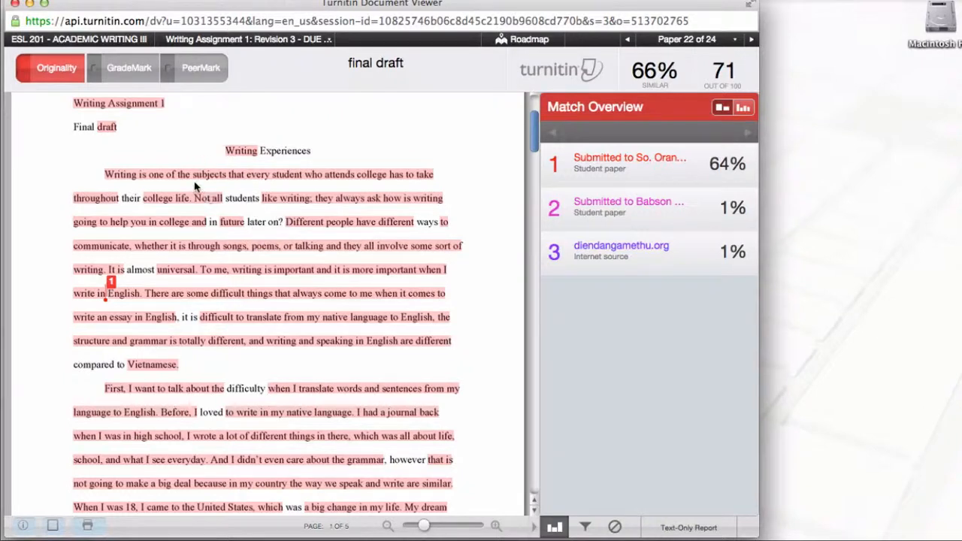
{"action": "mouse_move", "coordinate": [230, 178]}
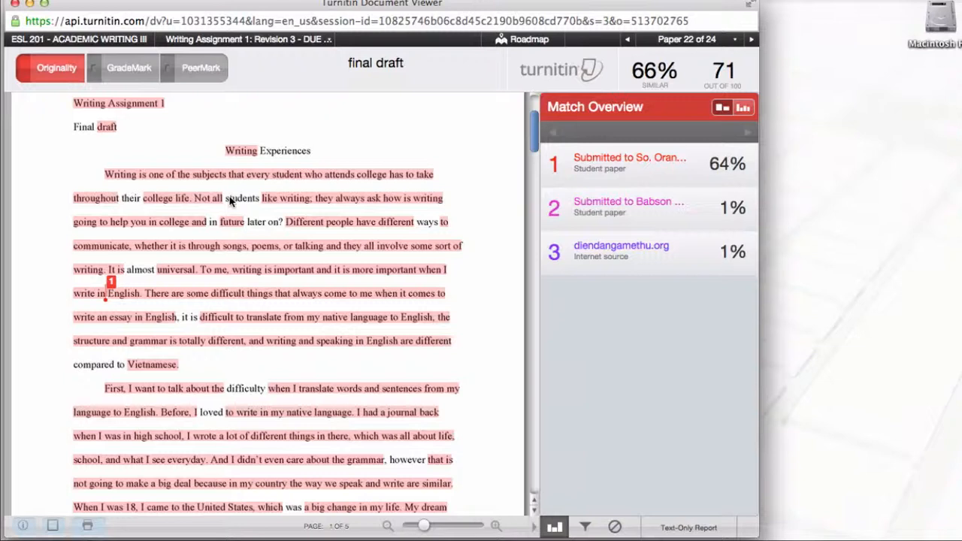
{"action": "mouse_move", "coordinate": [463, 242]}
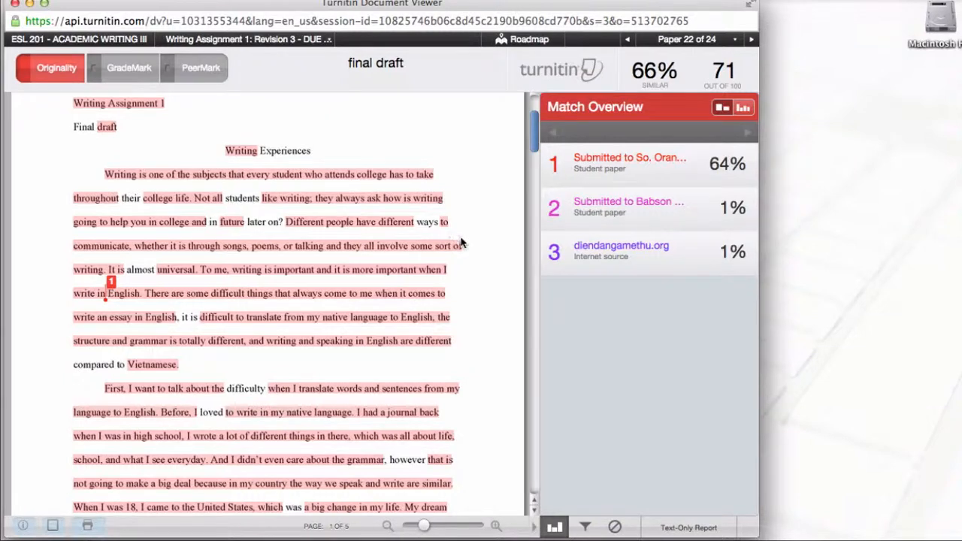
{"action": "mouse_move", "coordinate": [467, 277]}
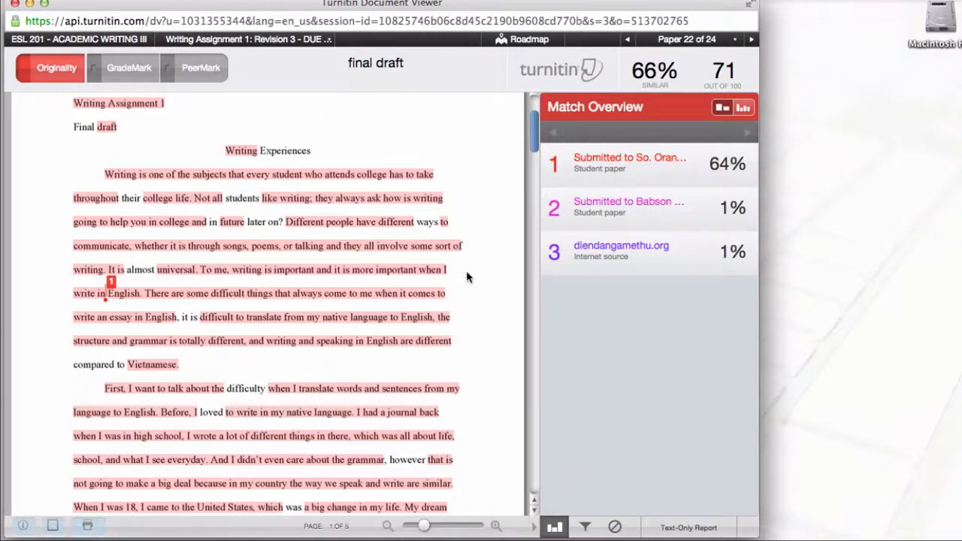
{"action": "mouse_move", "coordinate": [680, 230]}
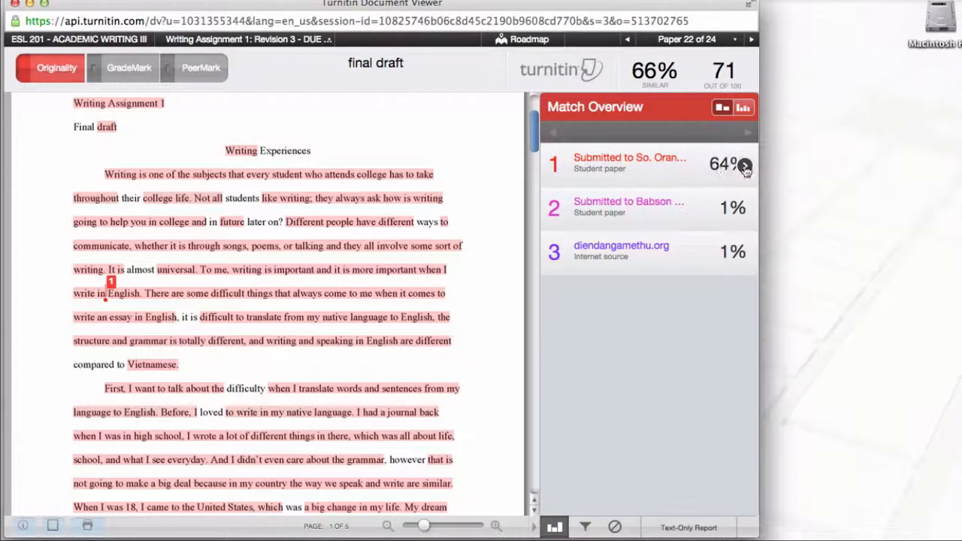
{"action": "left_click", "coordinate": [630, 163]}
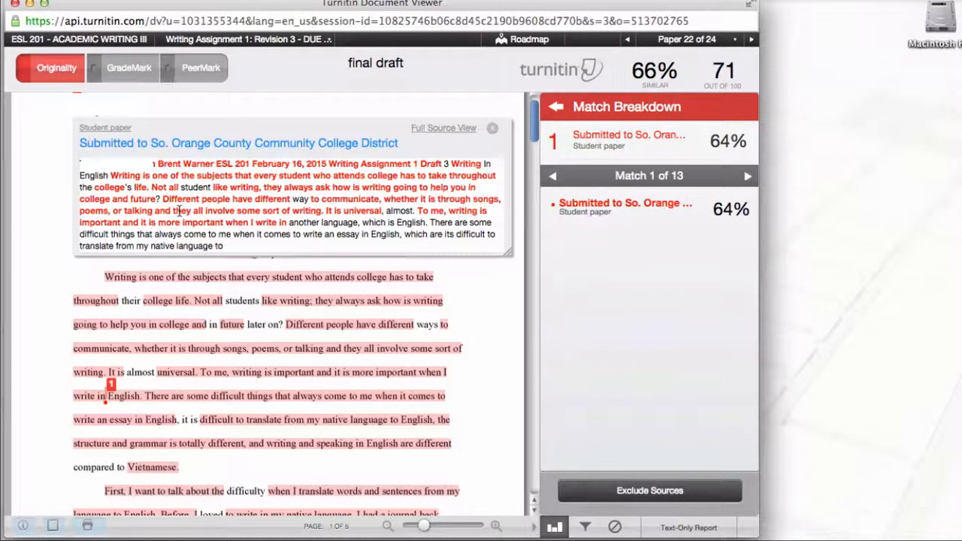
{"action": "mouse_move", "coordinate": [274, 202]}
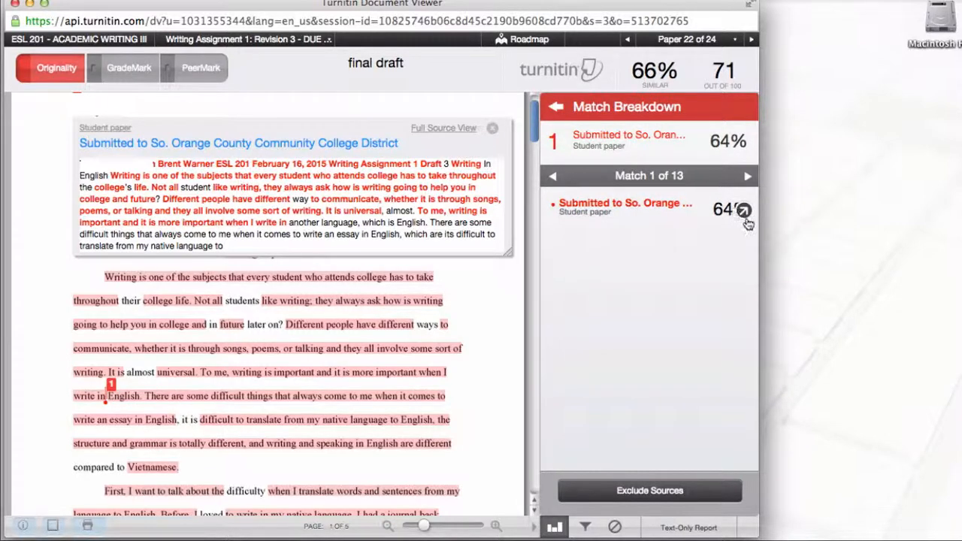
{"action": "mouse_move", "coordinate": [744, 210]}
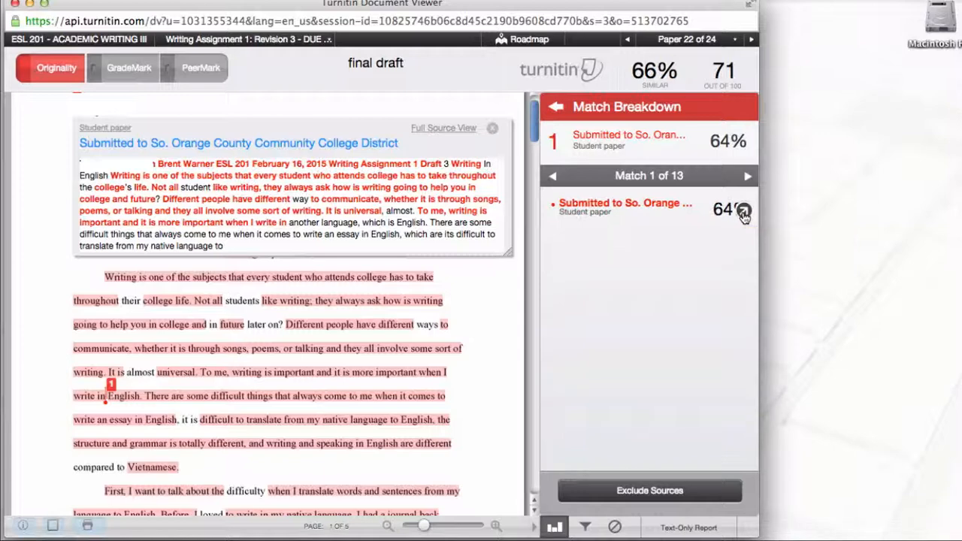
Open the Match Breakdown for source 1 (64%) beside draft 3's GradeMark comments.
{"action": "left_click", "coordinate": [743, 211]}
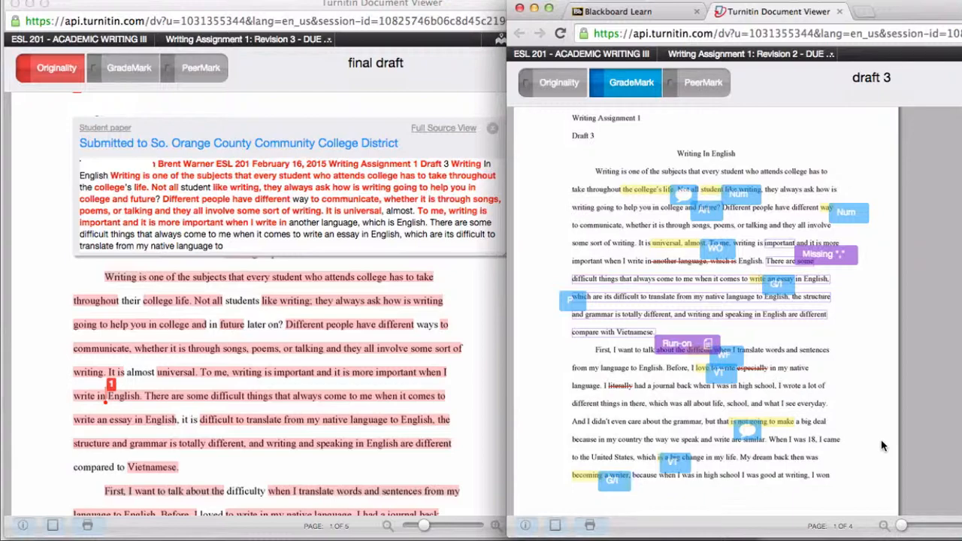
{"action": "scroll", "scroll_direction": "down", "scroll_amount": 3}
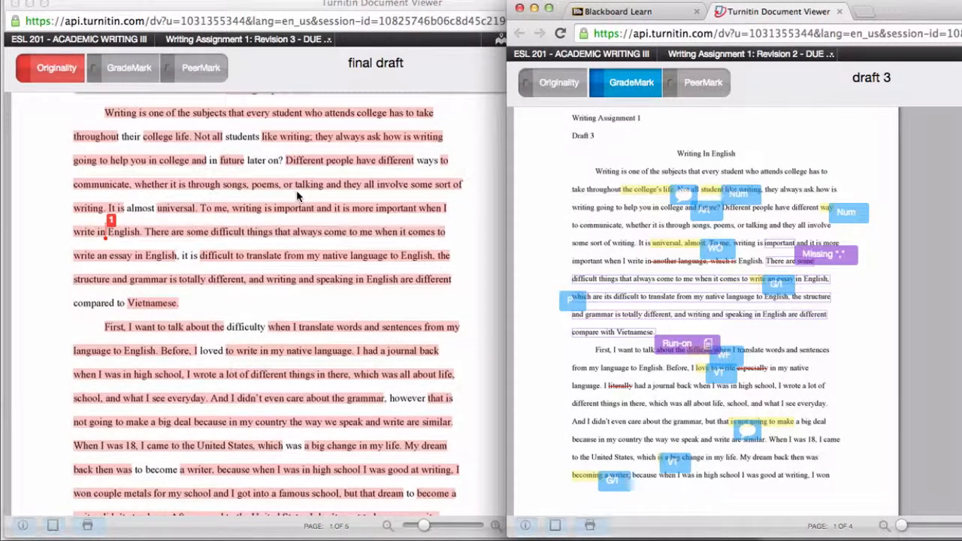
{"action": "mouse_move", "coordinate": [421, 186]}
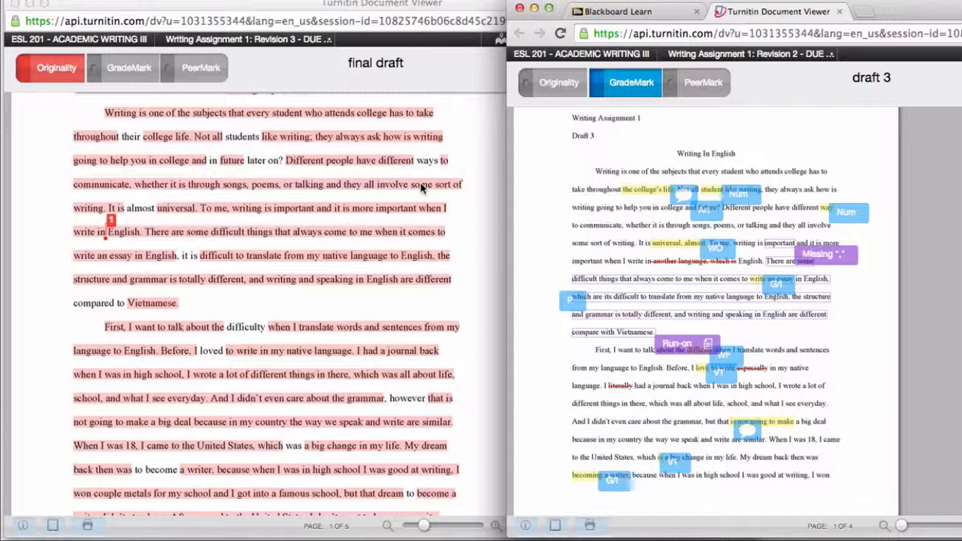
{"action": "mouse_move", "coordinate": [425, 90]}
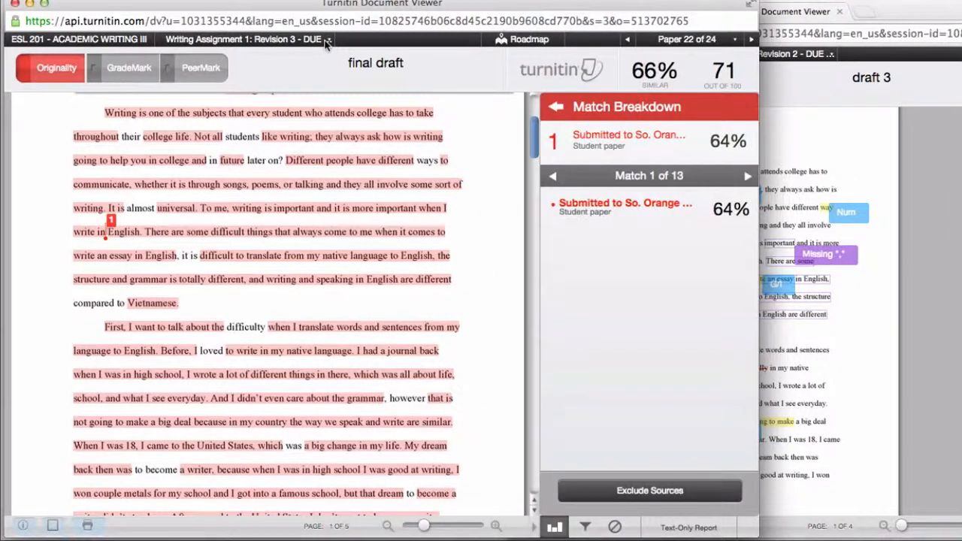
{"action": "left_click", "coordinate": [247, 39]}
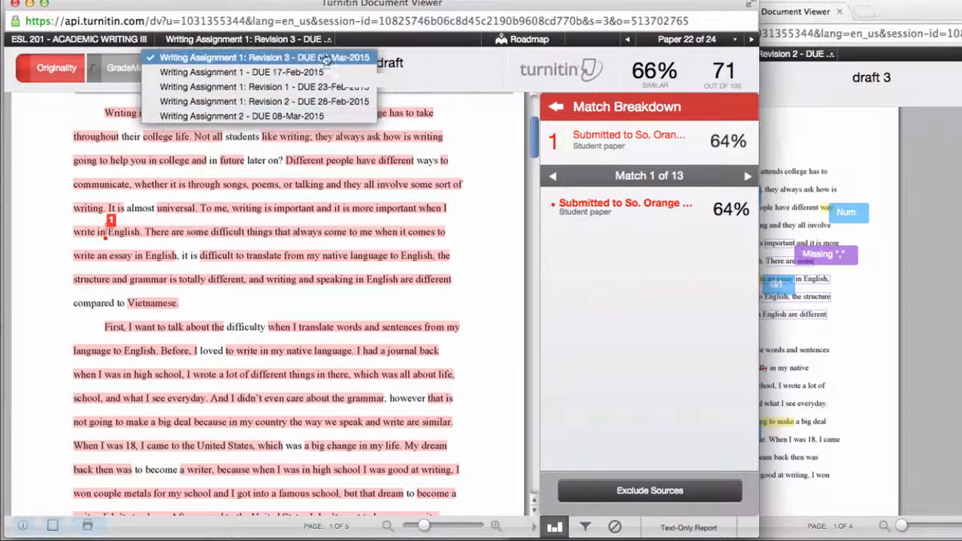
{"action": "mouse_move", "coordinate": [474, 200]}
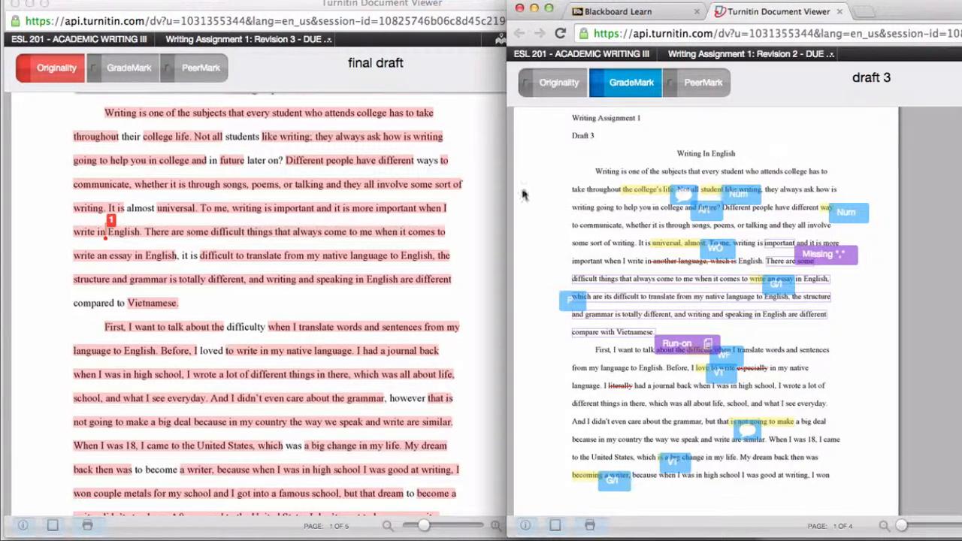
{"action": "mouse_move", "coordinate": [463, 209]}
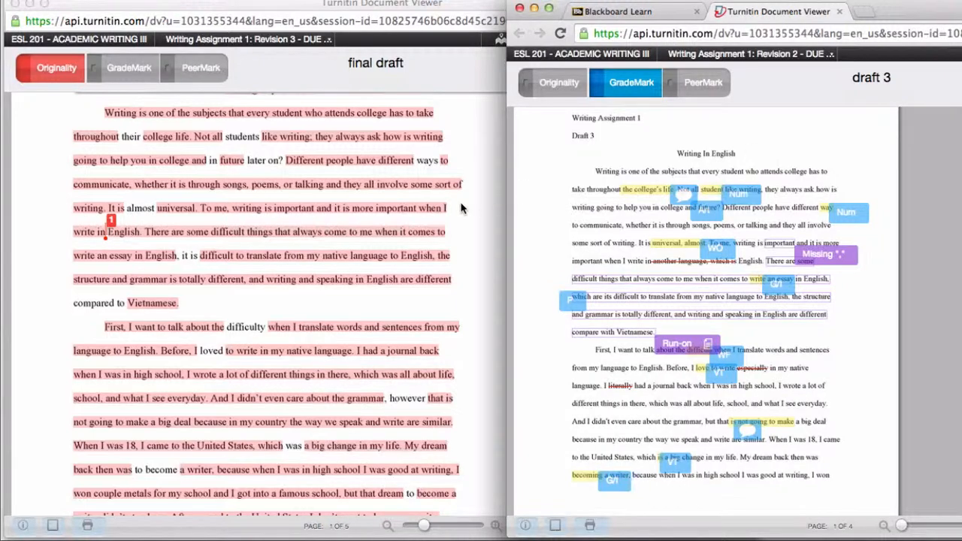